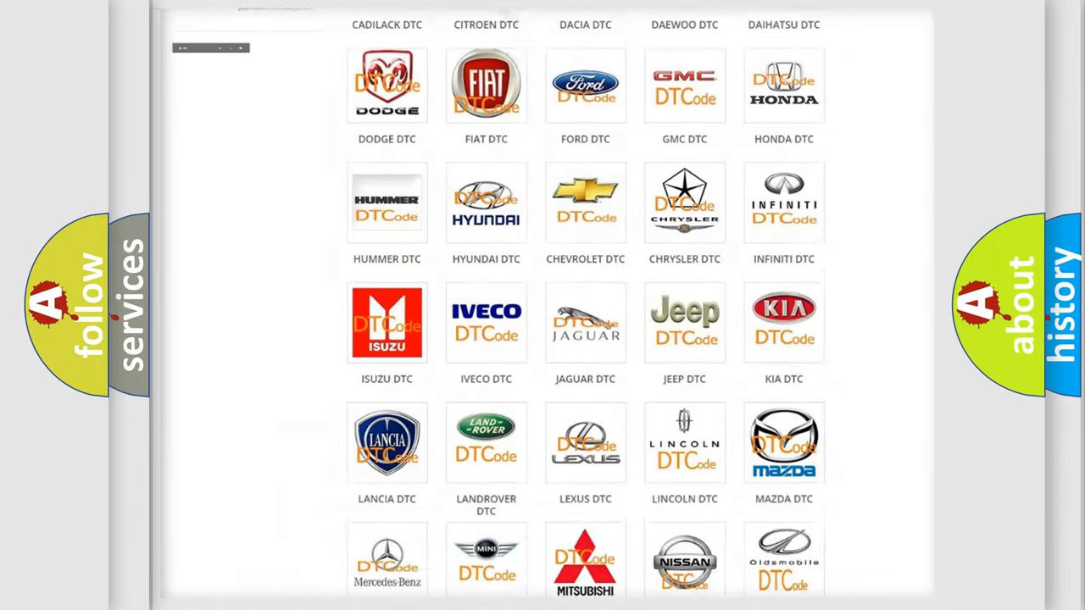
Step: Open the Pontiac page from the DTC brand grid and browse its trouble-code list
{"action": "scroll", "scroll_direction": "up", "scroll_amount": 3}
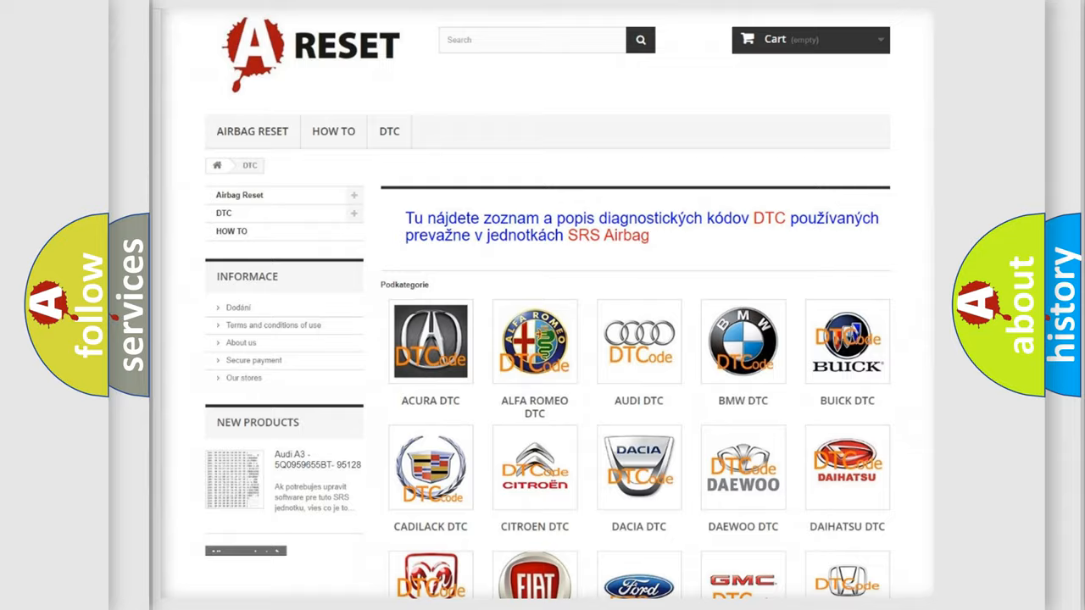
{"action": "scroll", "scroll_direction": "down", "scroll_amount": 3}
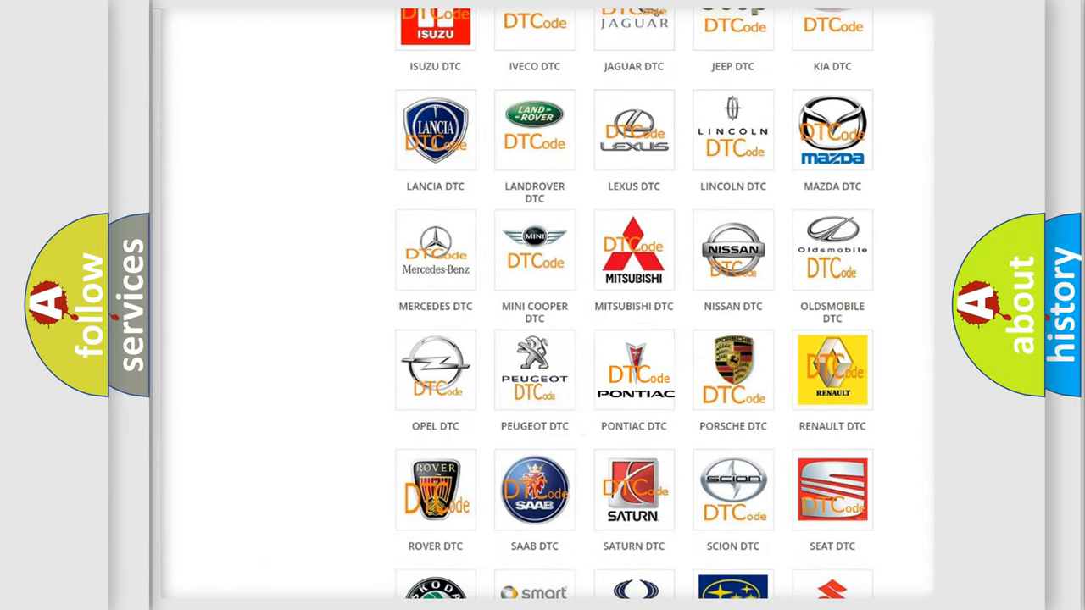
{"action": "left_click", "coordinate": [634, 370]}
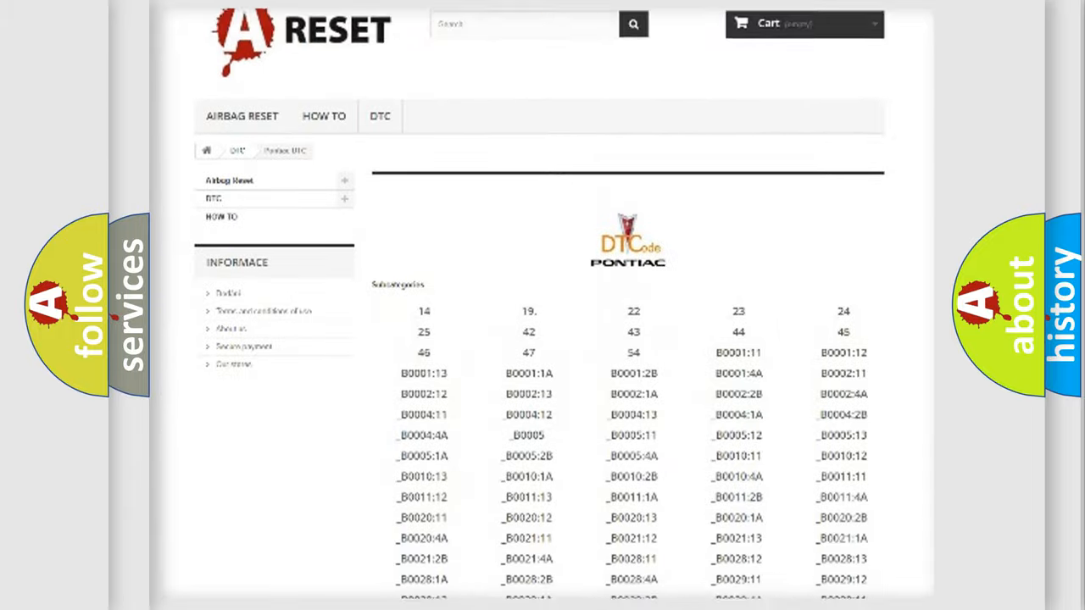
{"action": "scroll", "scroll_direction": "down", "scroll_amount": 3}
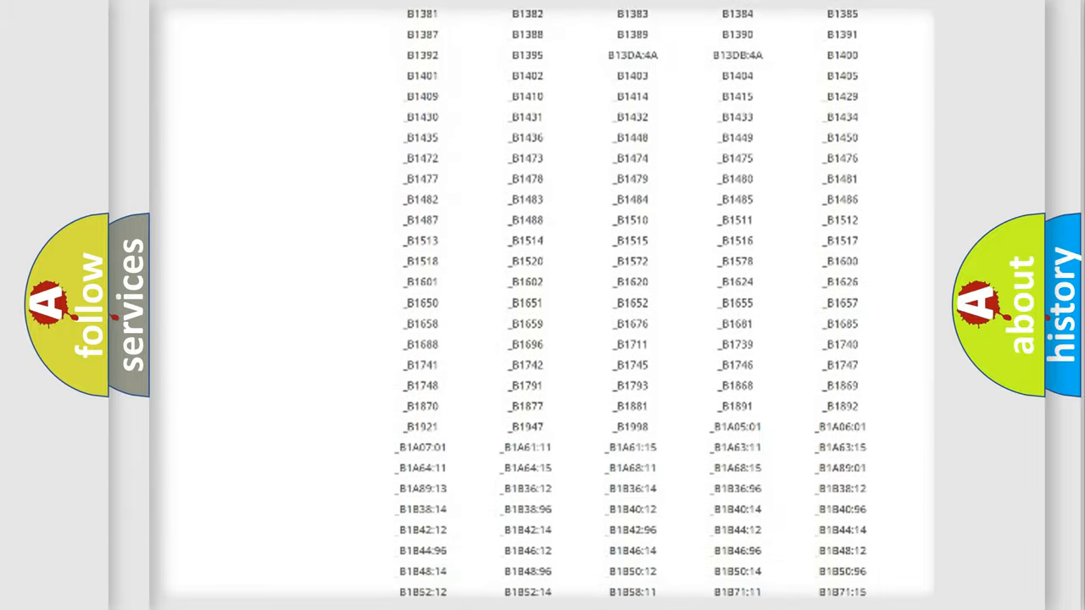
{"action": "scroll", "scroll_direction": "up", "scroll_amount": 3}
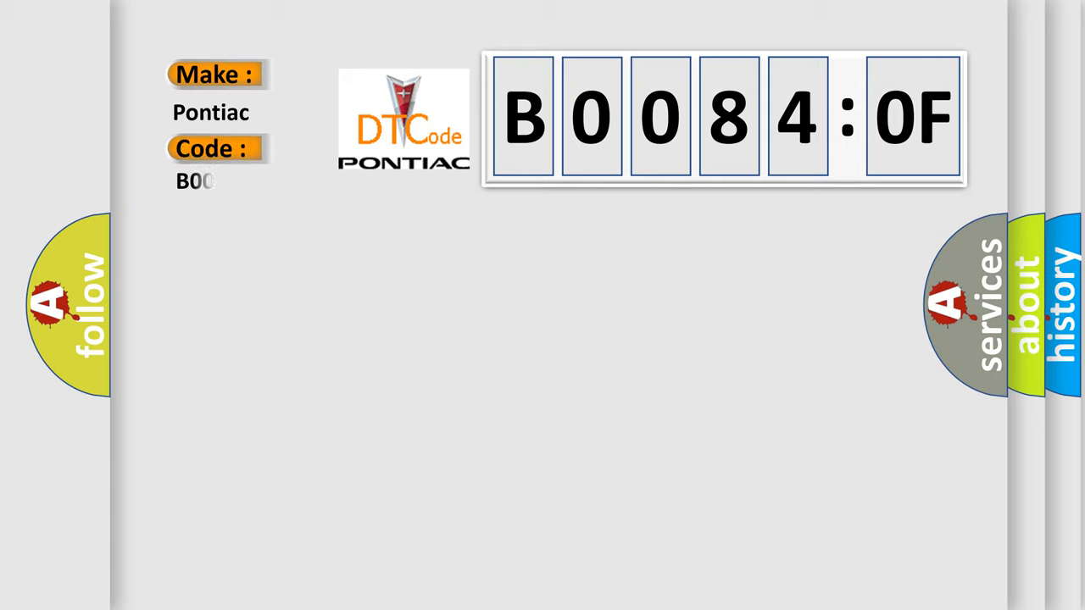
Step: Complete the title card's Code field to read B00840F under make Pontiac
{"action": "type", "text": "840F"}
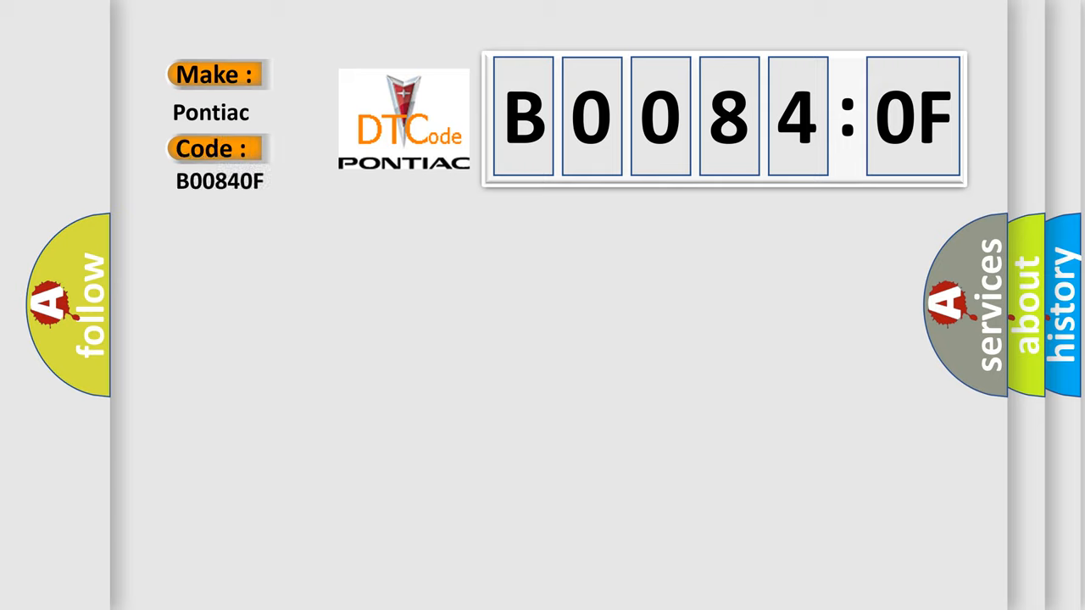